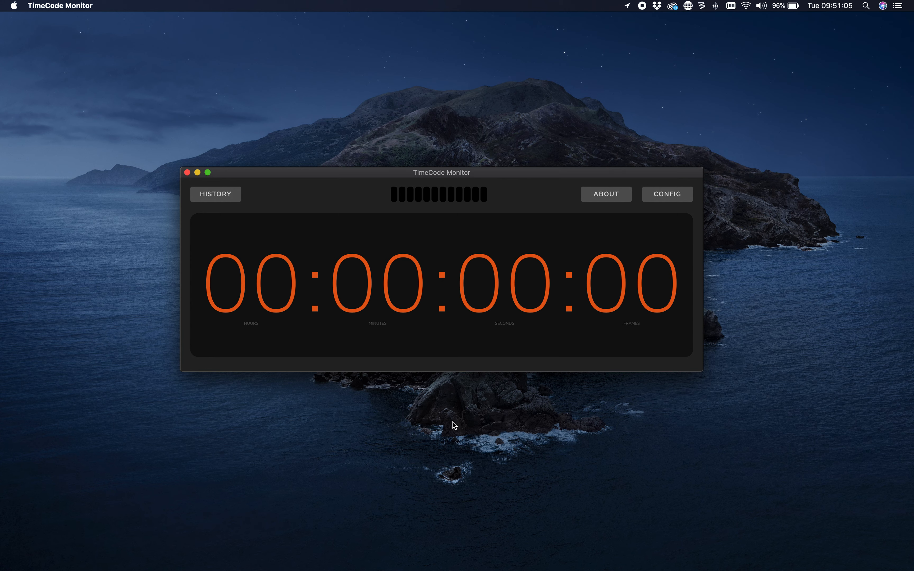
mouse_move(431, 313)
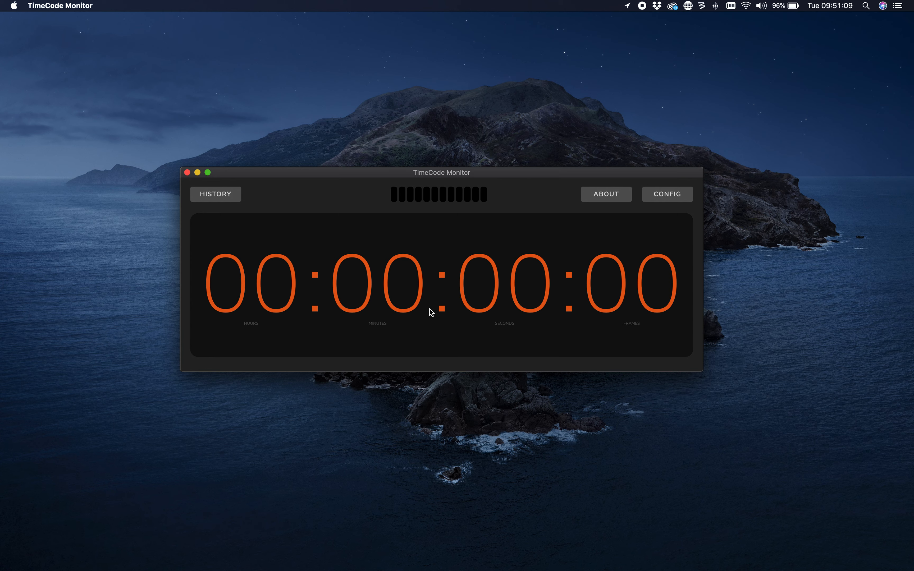
mouse_move(416, 307)
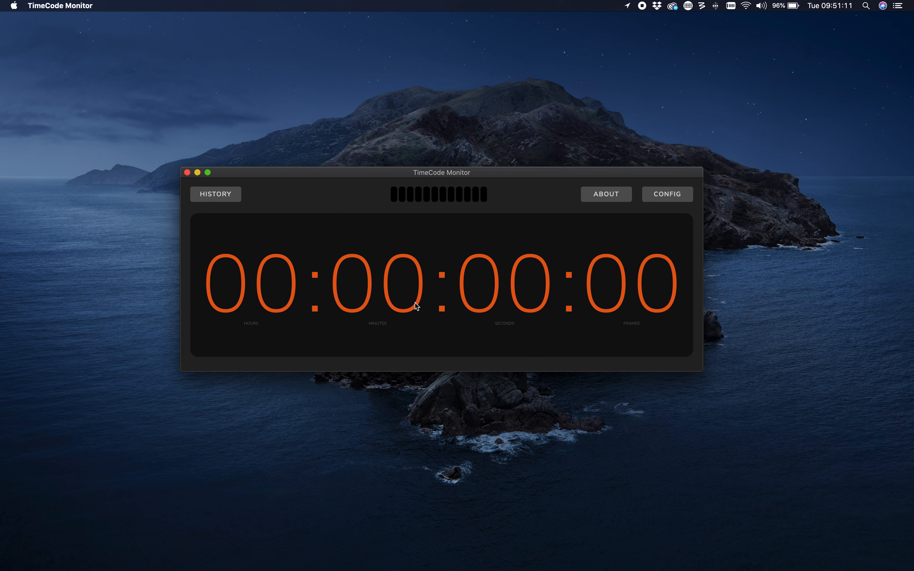
mouse_move(346, 303)
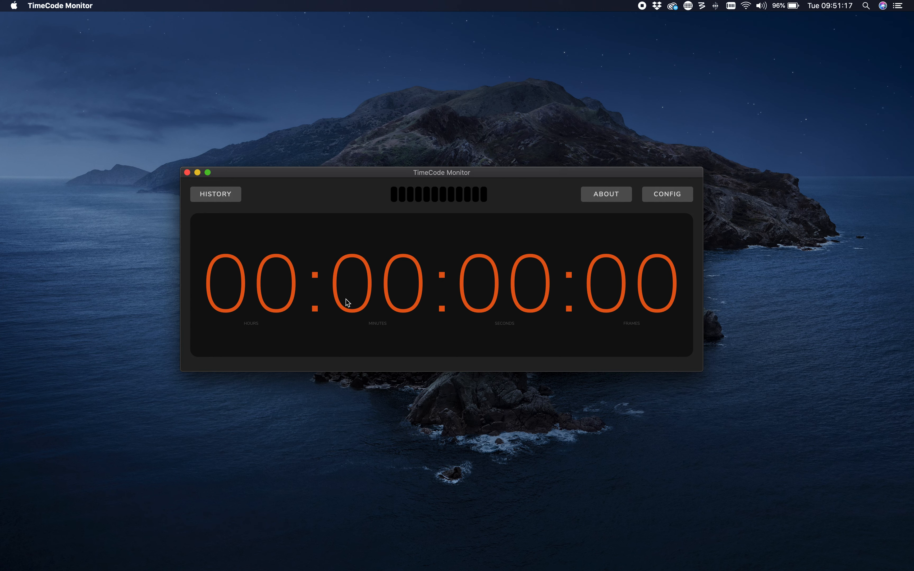
mouse_move(353, 292)
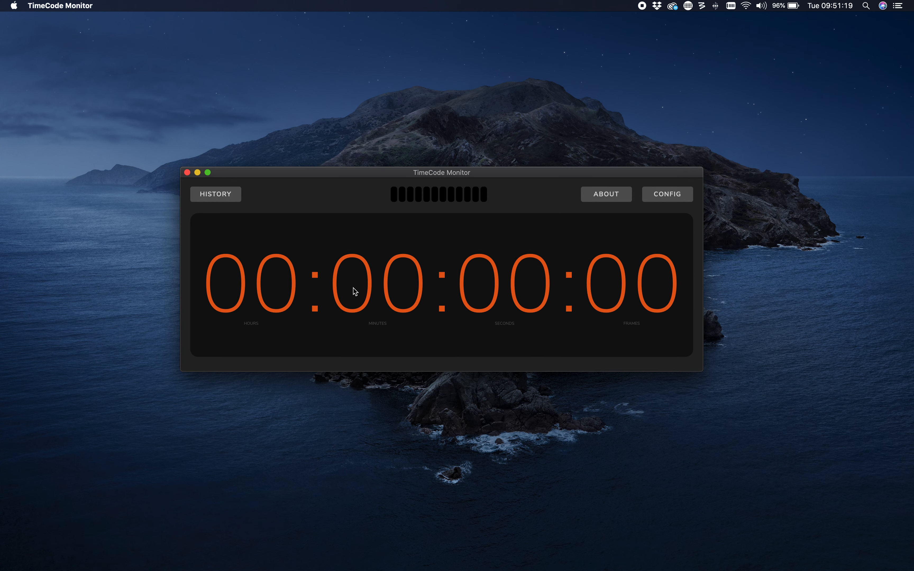
mouse_move(366, 351)
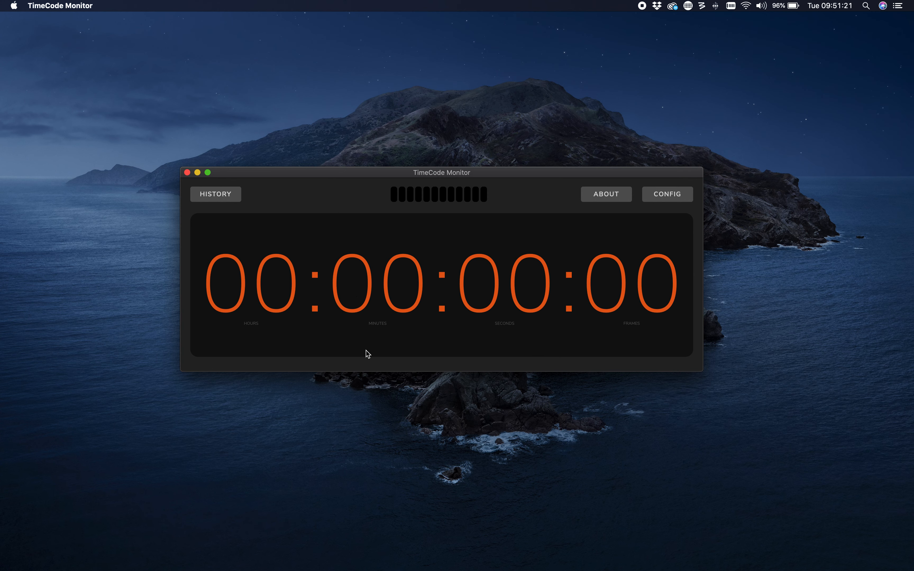
mouse_move(431, 271)
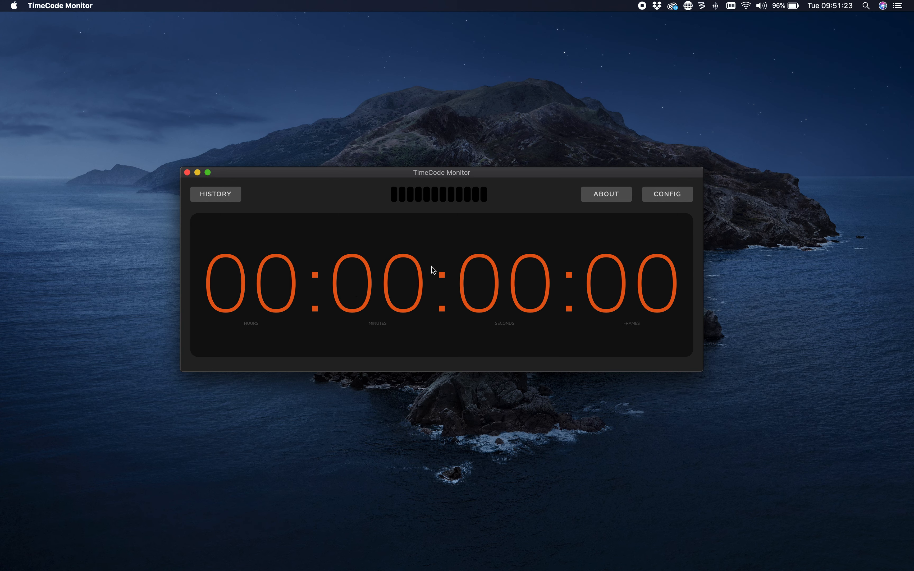
mouse_move(497, 179)
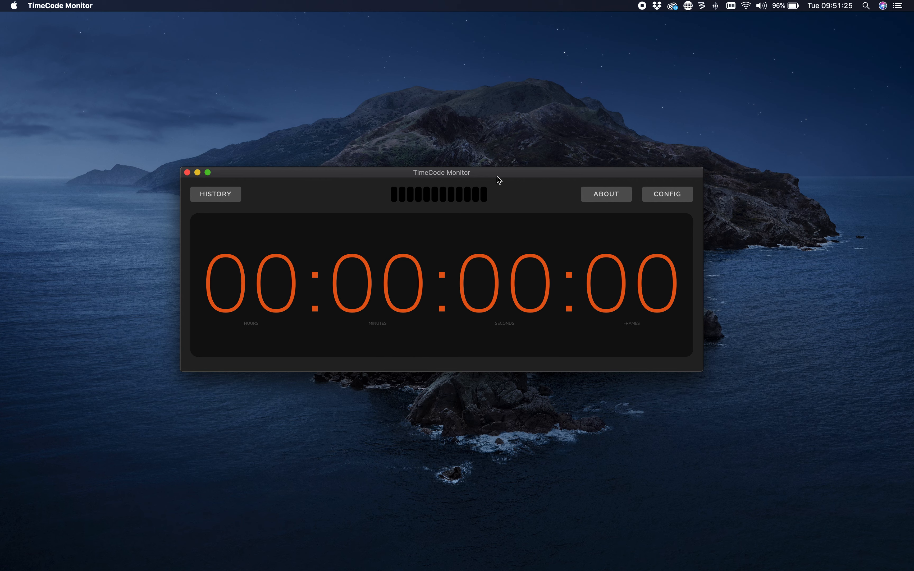
mouse_move(679, 204)
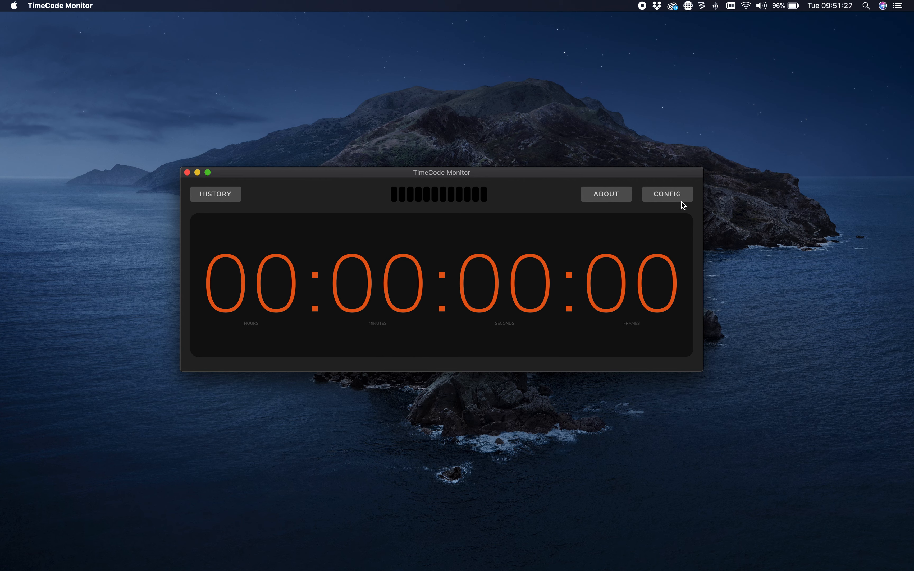
Set the audio input device to Soundflower (2ch) in the CONFIG settings.
left_click(667, 193)
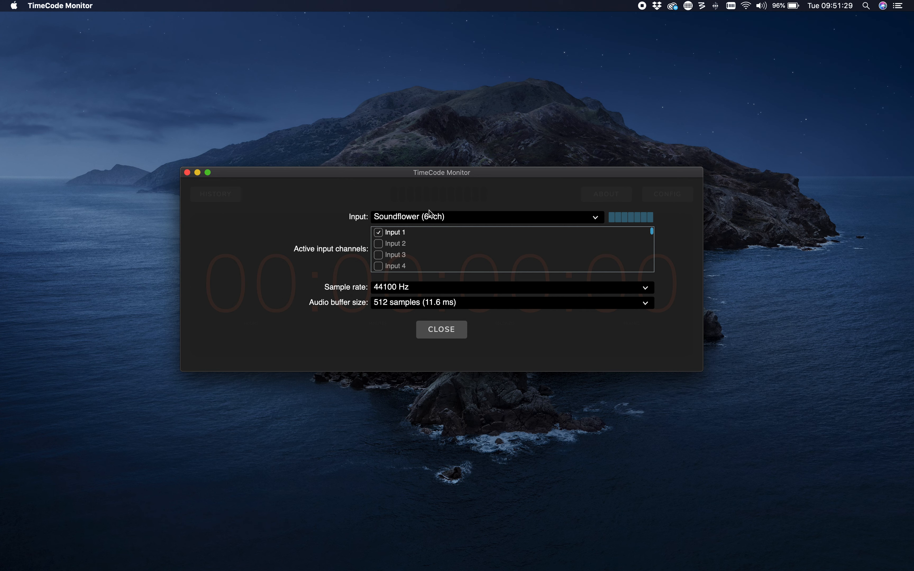
left_click(482, 217)
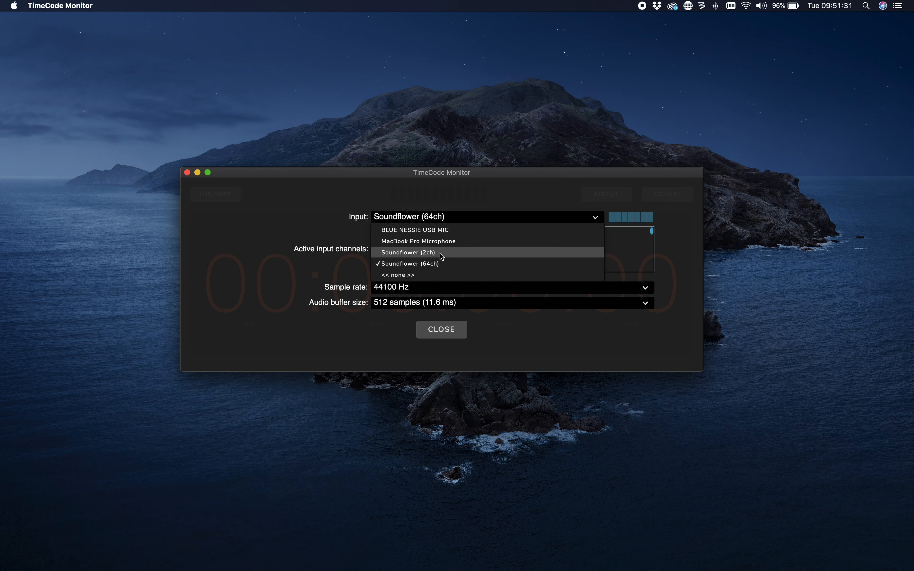
left_click(408, 252)
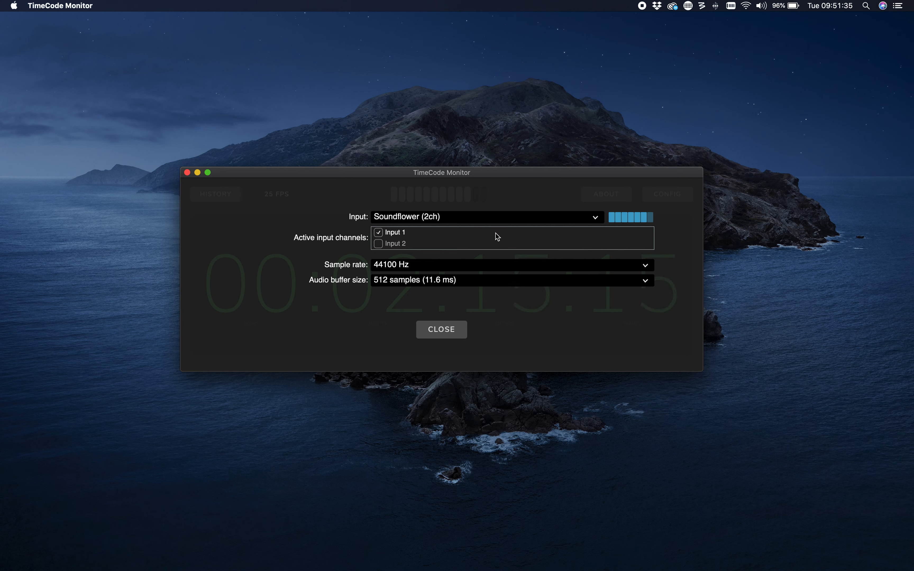
Try MacBook Pro Microphone as input, then switch back to Soundflower (2ch) on Input 1.
left_click(494, 216)
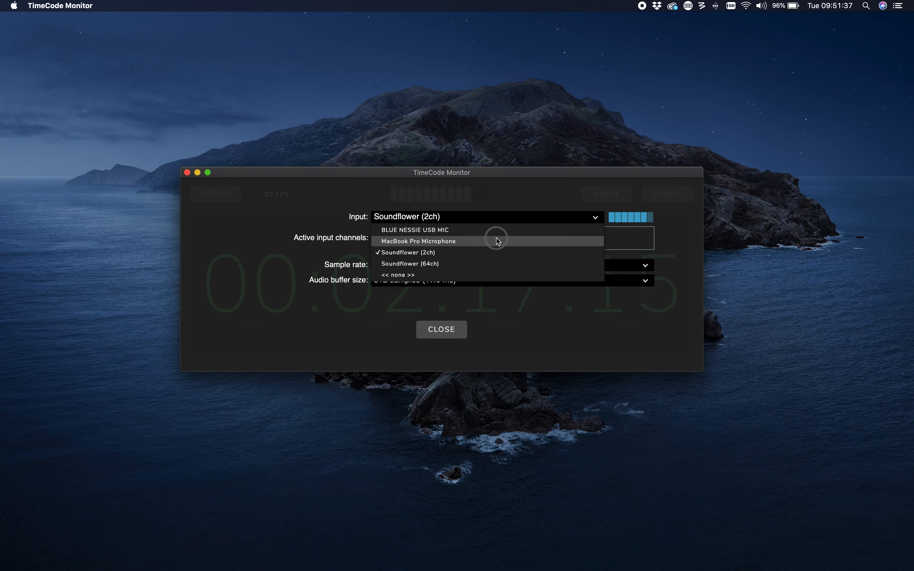
left_click(418, 241)
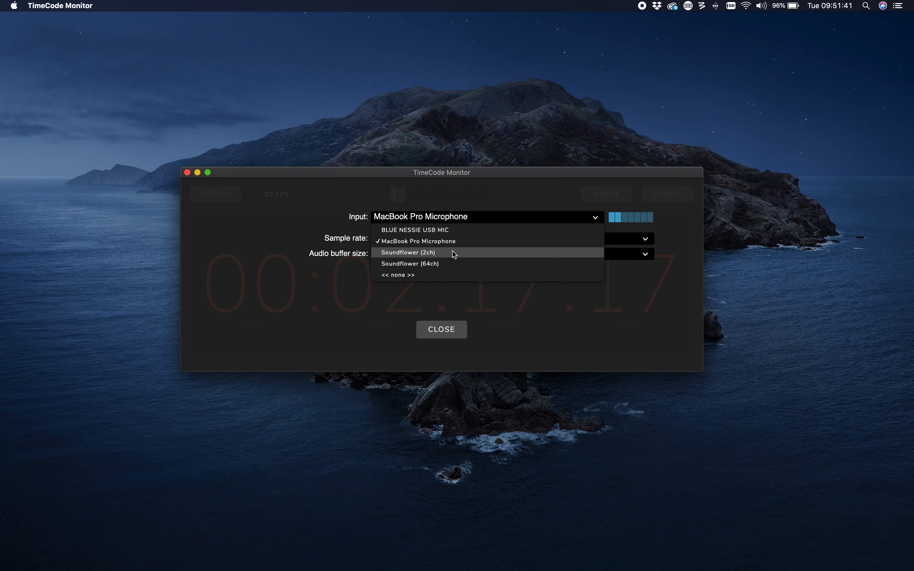
left_click(407, 253)
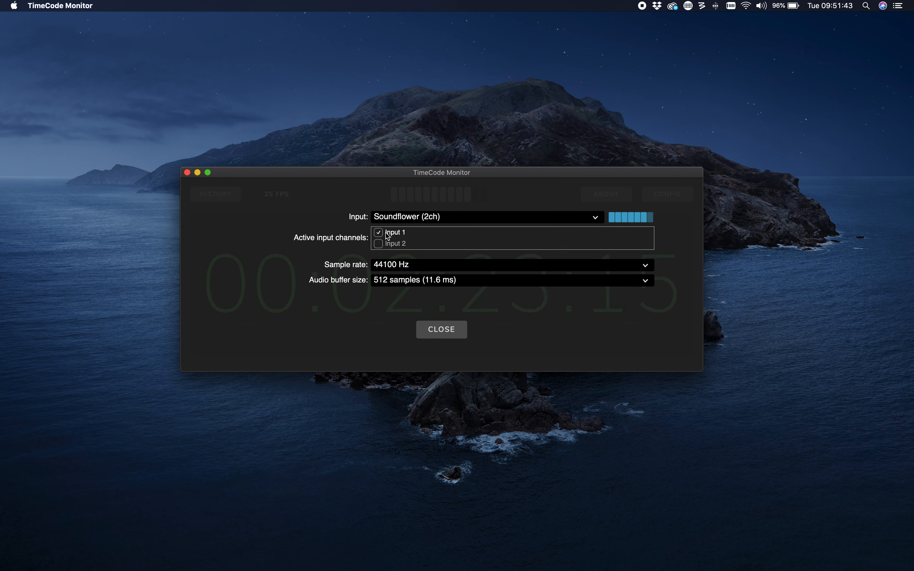
mouse_move(448, 276)
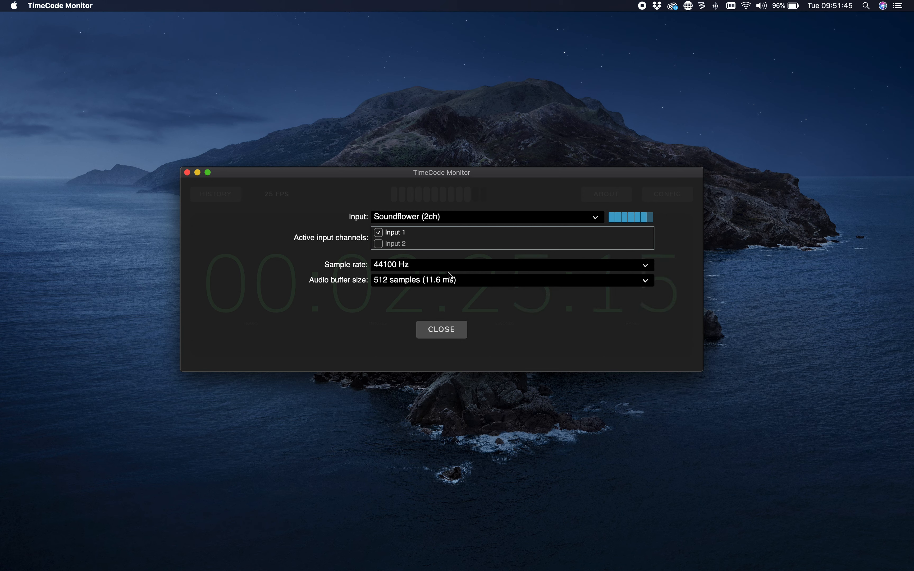
Return to the main display showing live timecode running at 25 FPS.
left_click(441, 329)
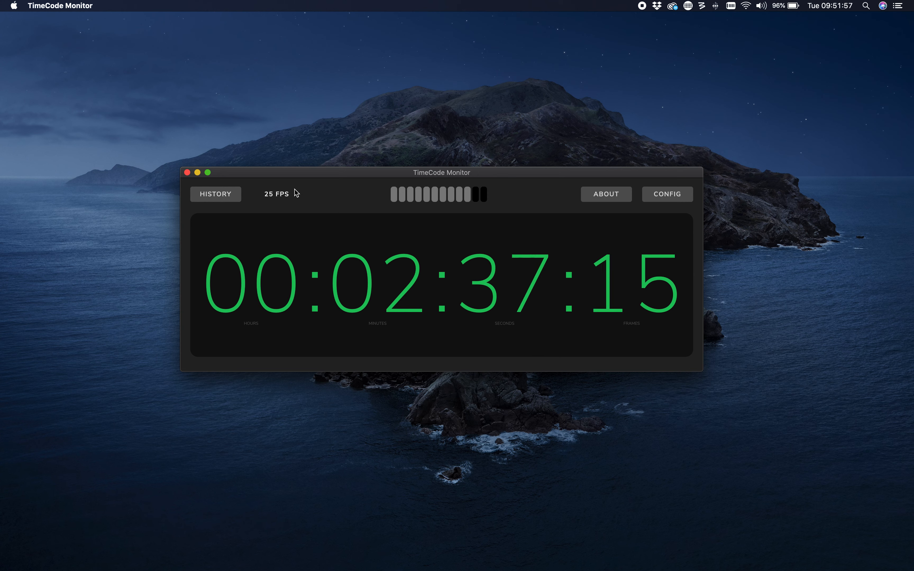
mouse_move(259, 230)
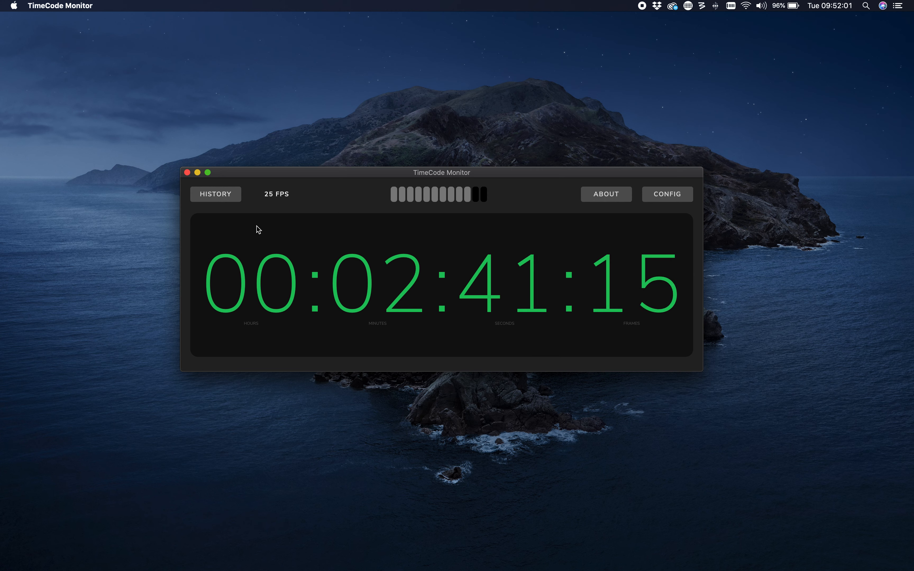
mouse_move(442, 188)
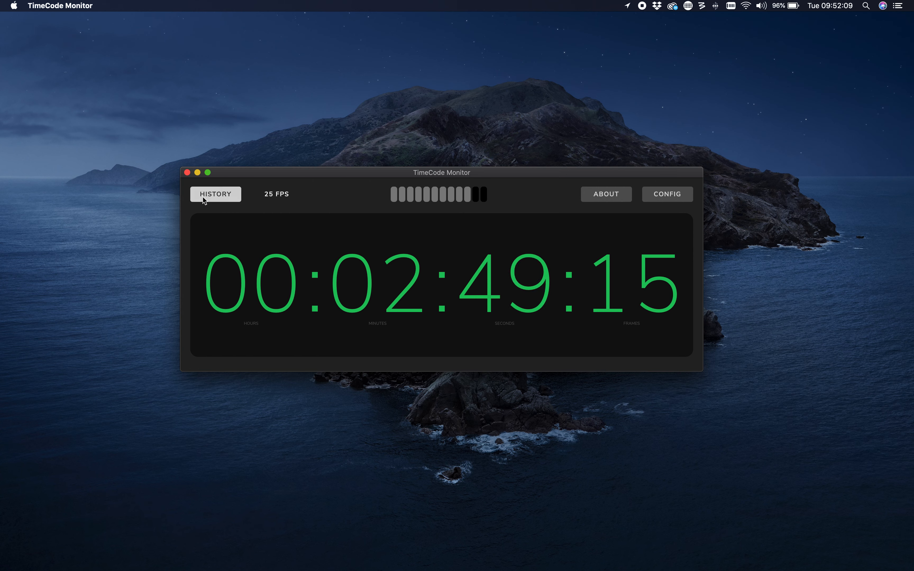
left_click(215, 194)
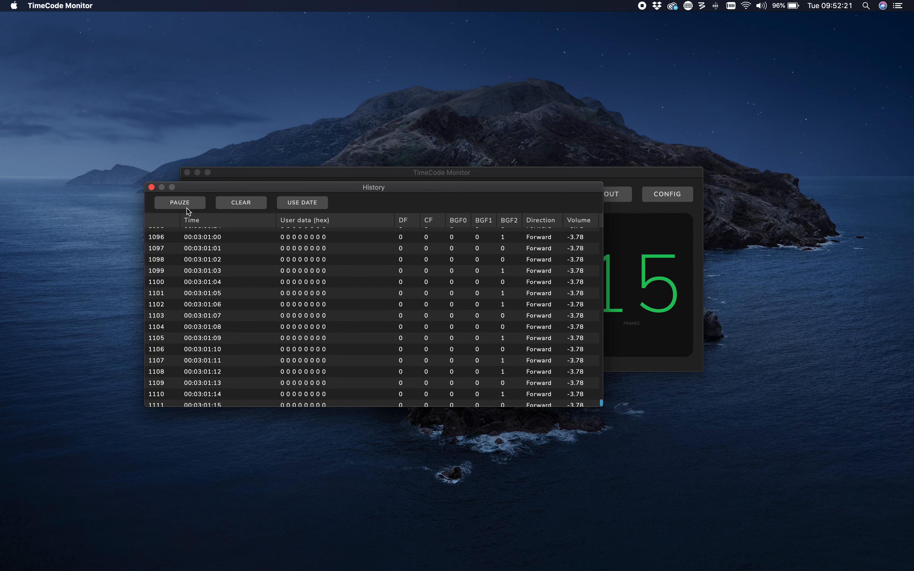
left_click(180, 203)
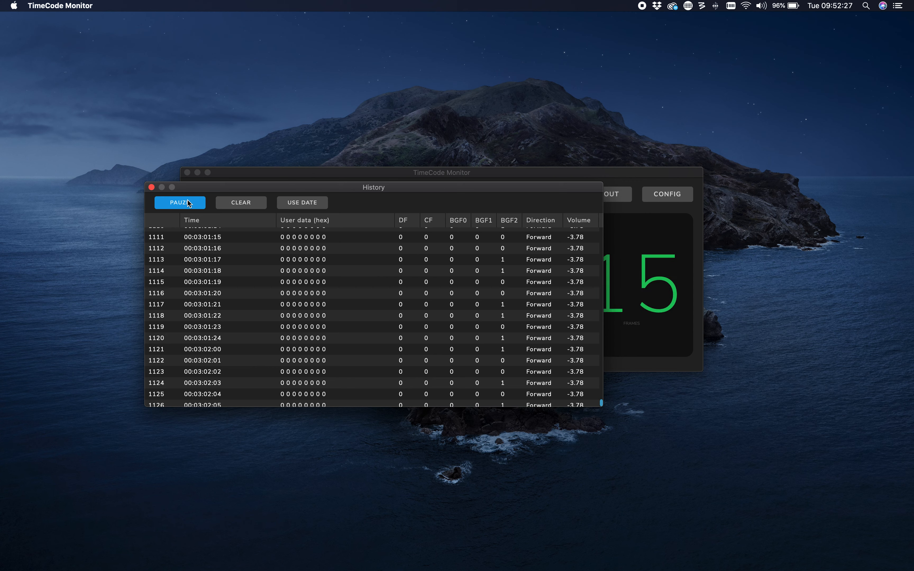
mouse_move(308, 337)
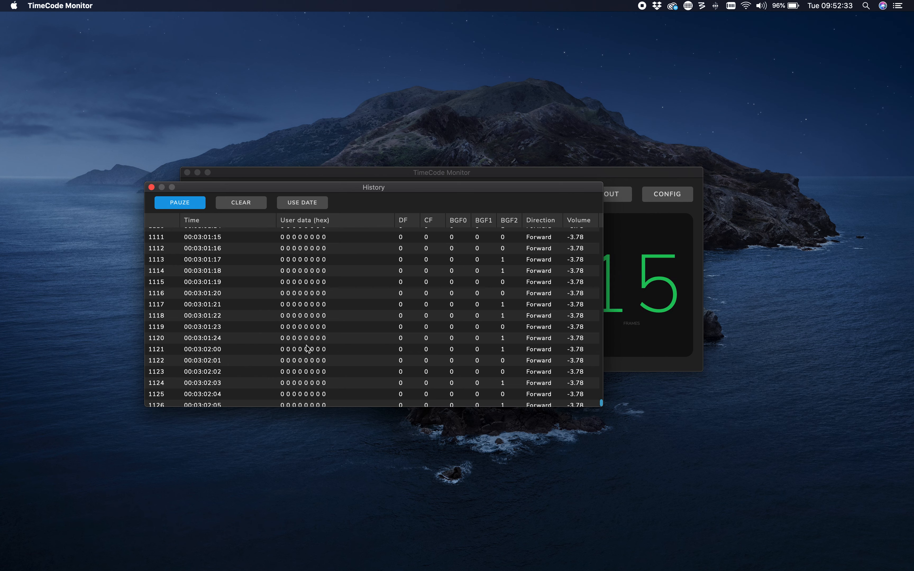
mouse_move(304, 329)
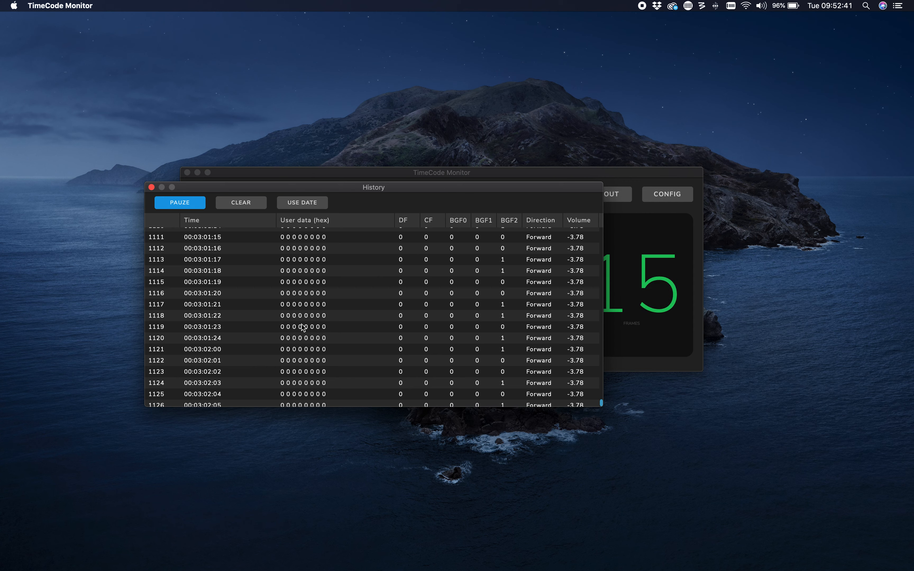
mouse_move(319, 218)
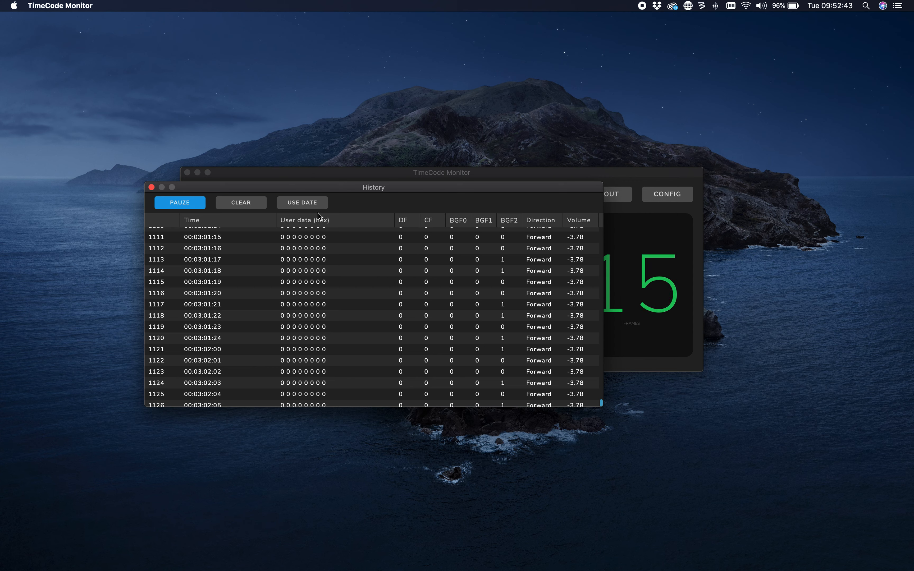
Toggle the log between date and user data columns, then move the timecode display higher.
left_click(303, 203)
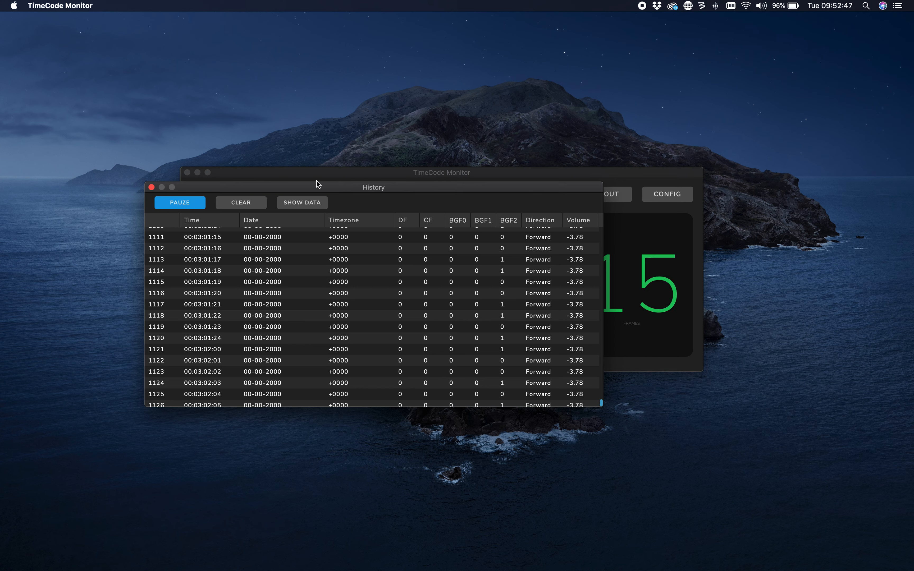
mouse_move(287, 353)
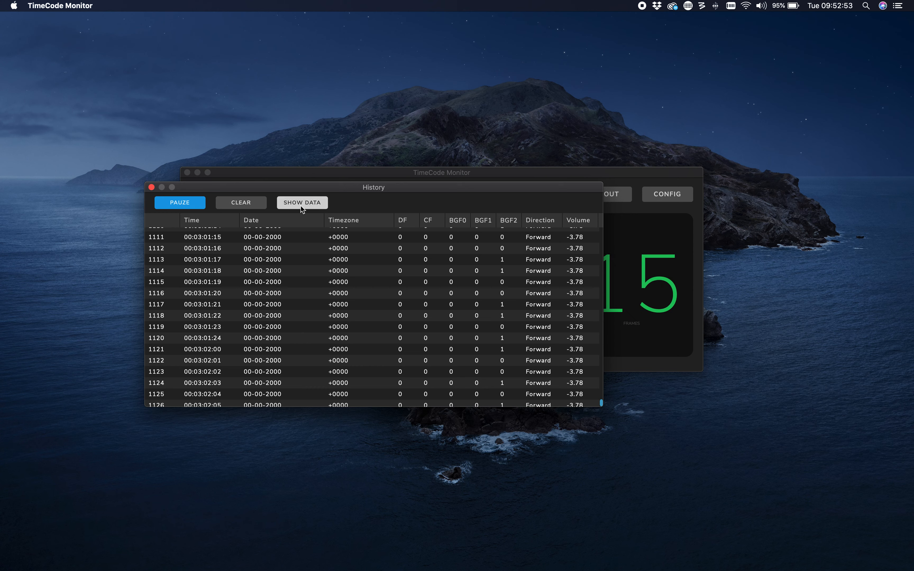
left_click(302, 202)
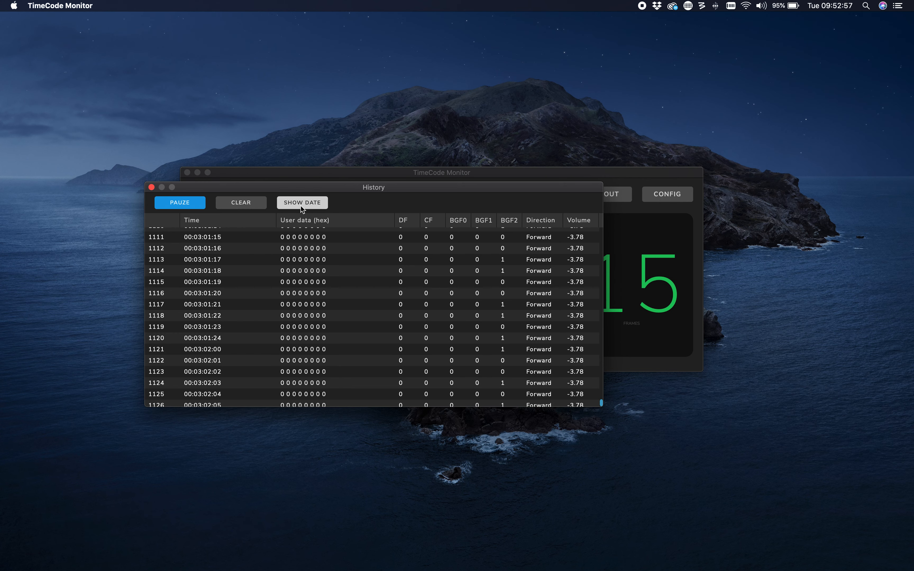
mouse_move(355, 378)
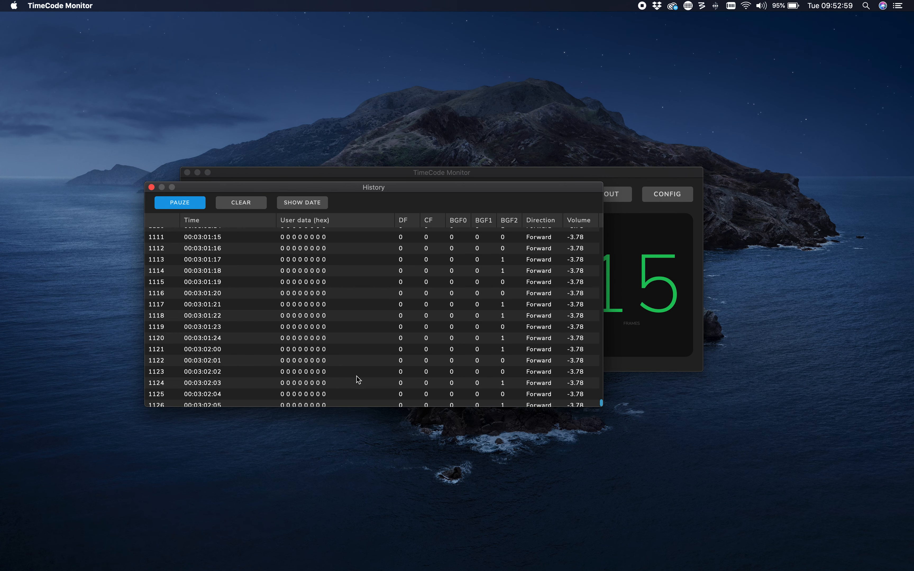
mouse_move(406, 321)
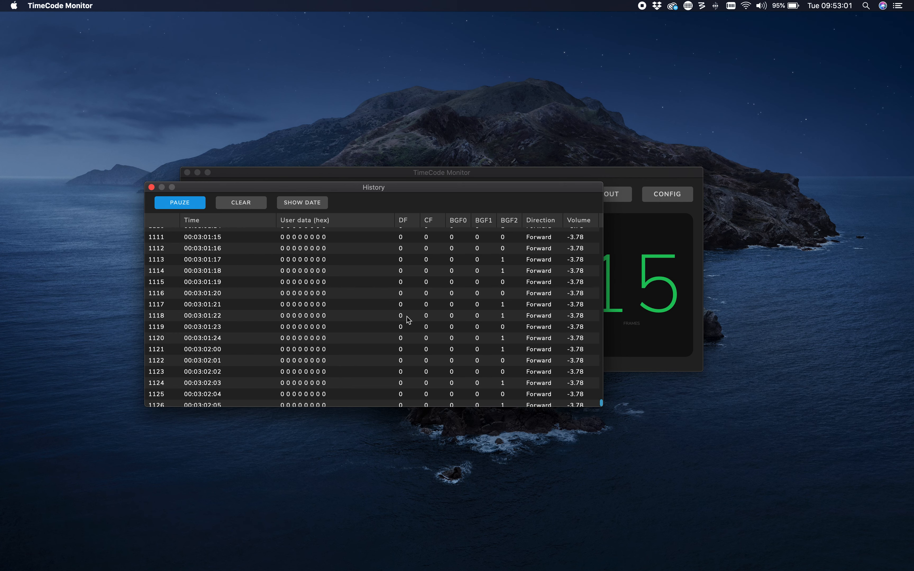
mouse_move(429, 352)
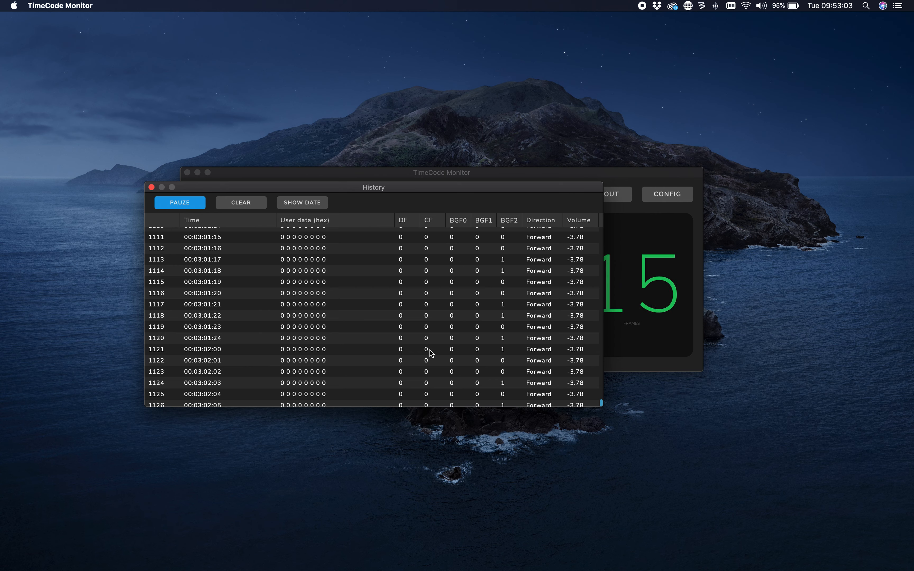
mouse_move(482, 277)
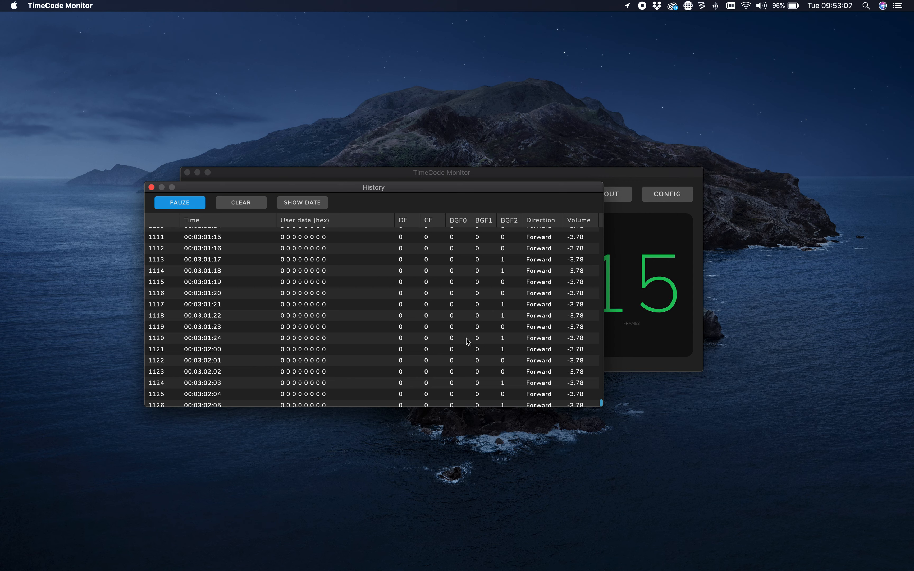
mouse_move(484, 346)
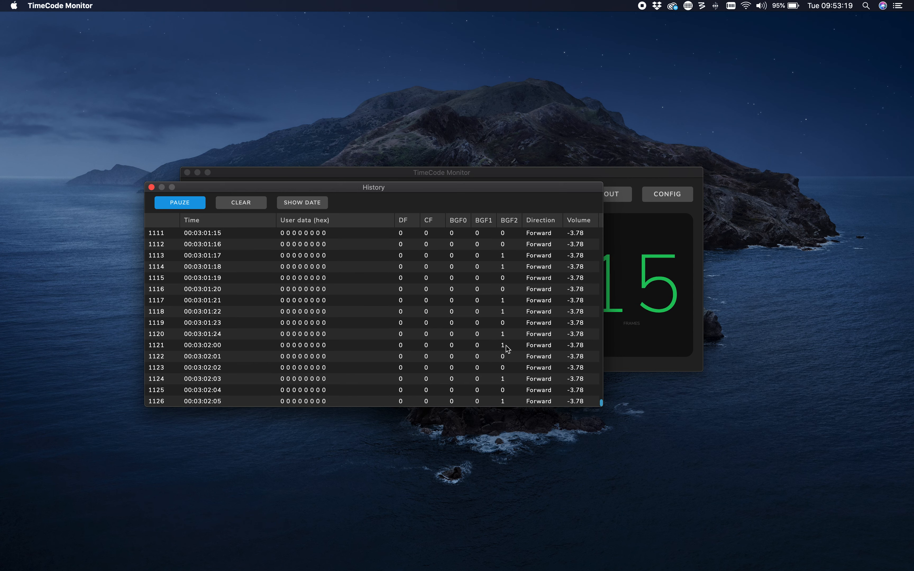
mouse_move(538, 336)
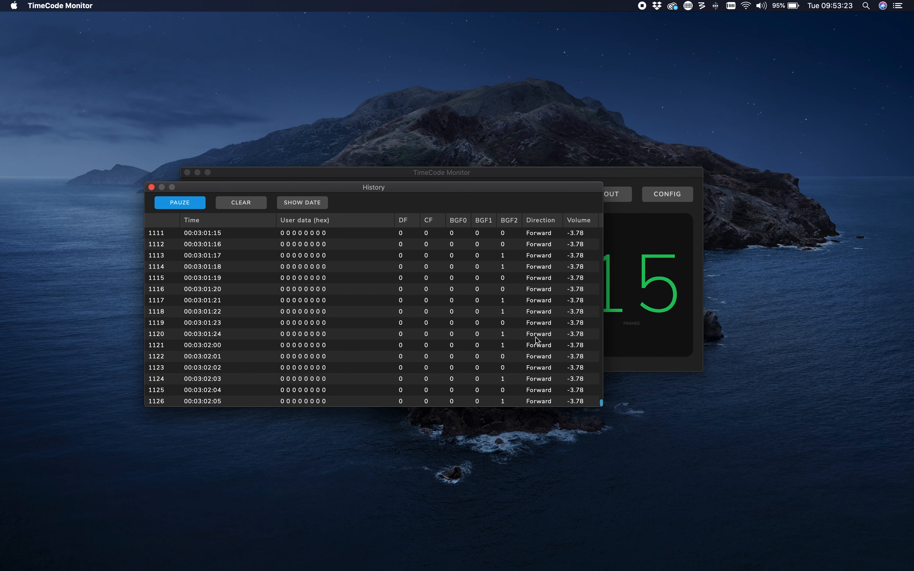
mouse_move(532, 343)
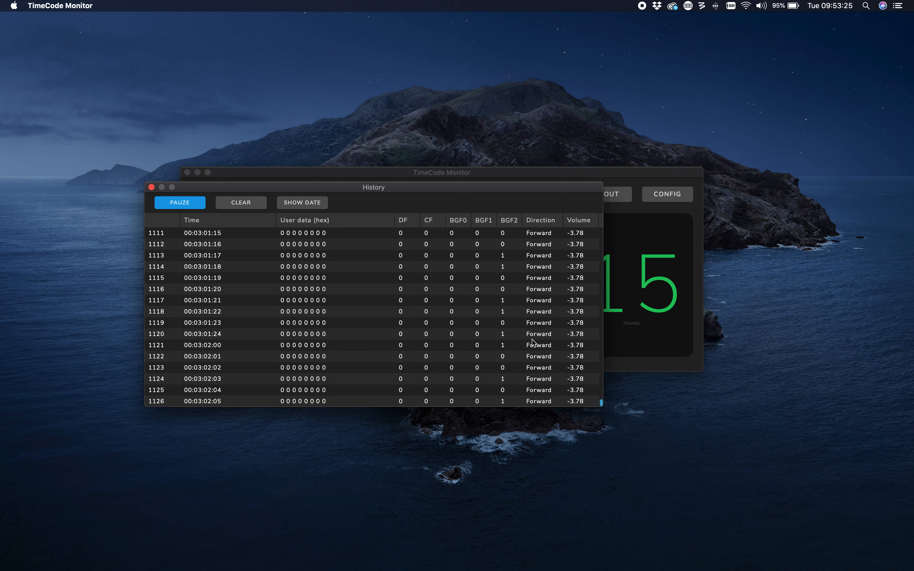
mouse_move(576, 382)
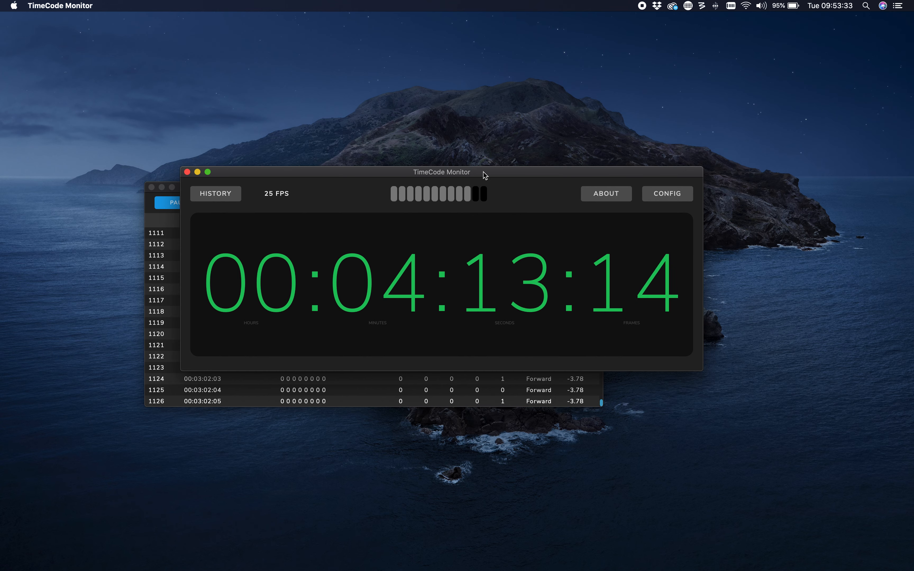
left_click_drag(441, 172, 551, 61)
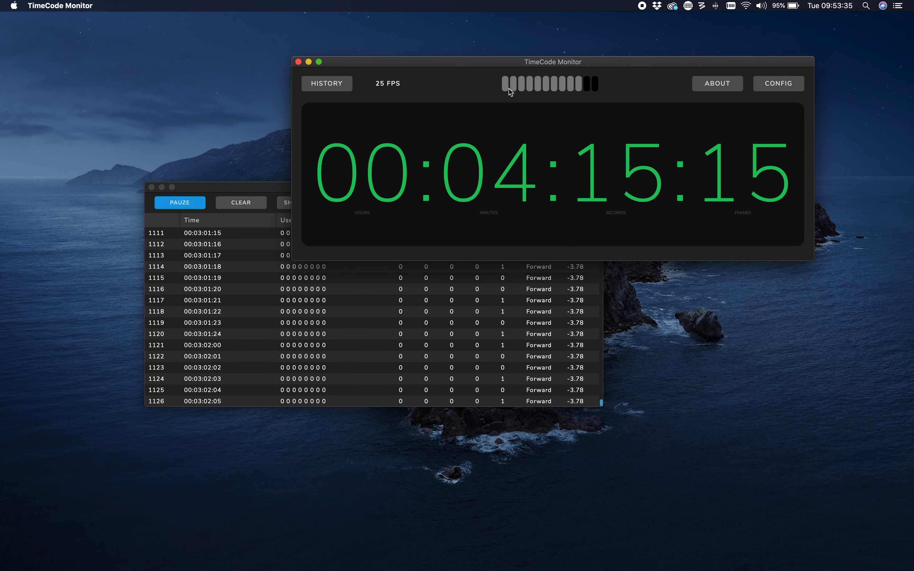
mouse_move(564, 97)
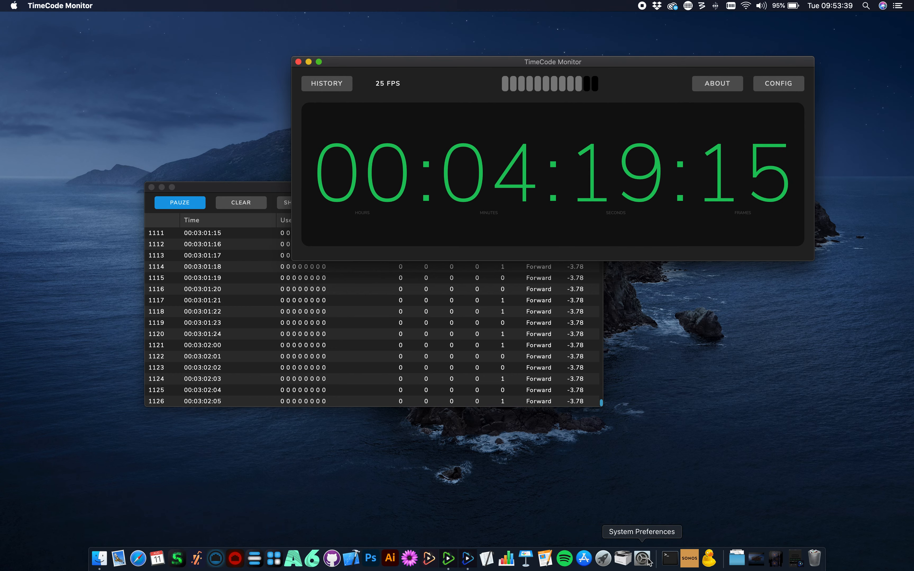
Clear the History log and lower the Soundflower (2ch) output volume in Sound preferences.
left_click(642, 559)
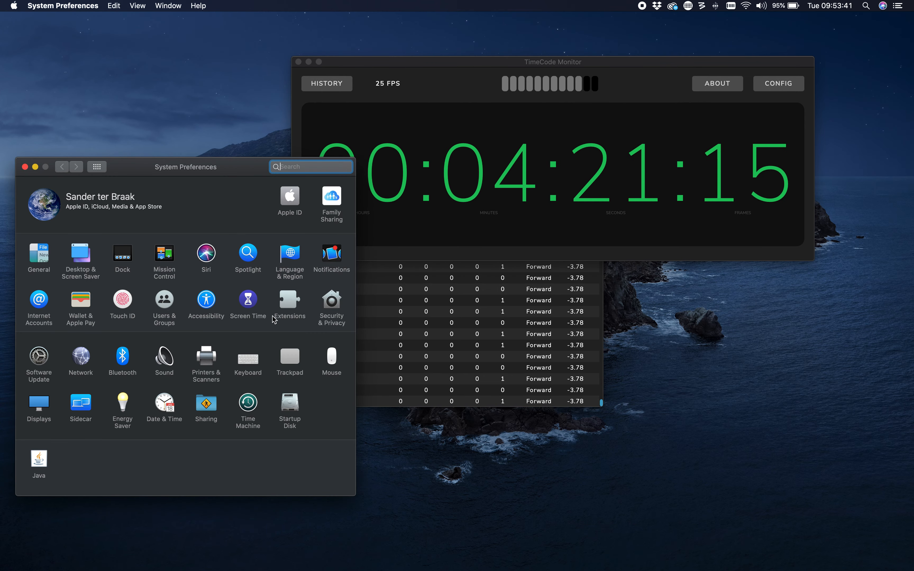
left_click(164, 356)
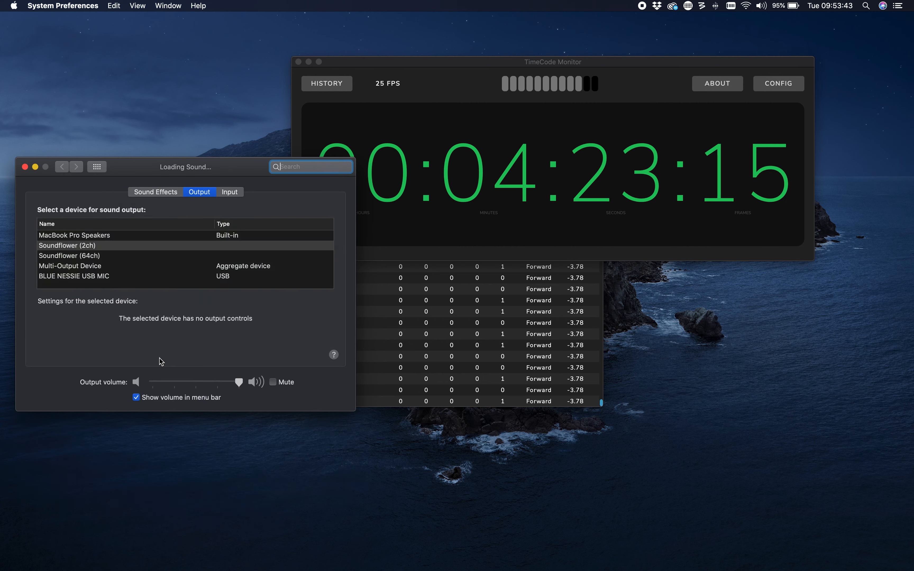
left_click(327, 83)
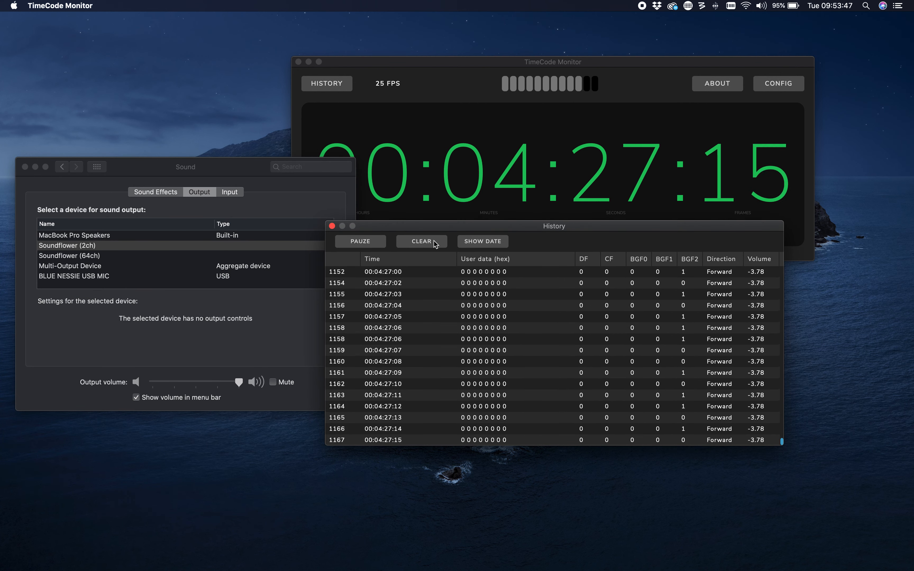
left_click(67, 245)
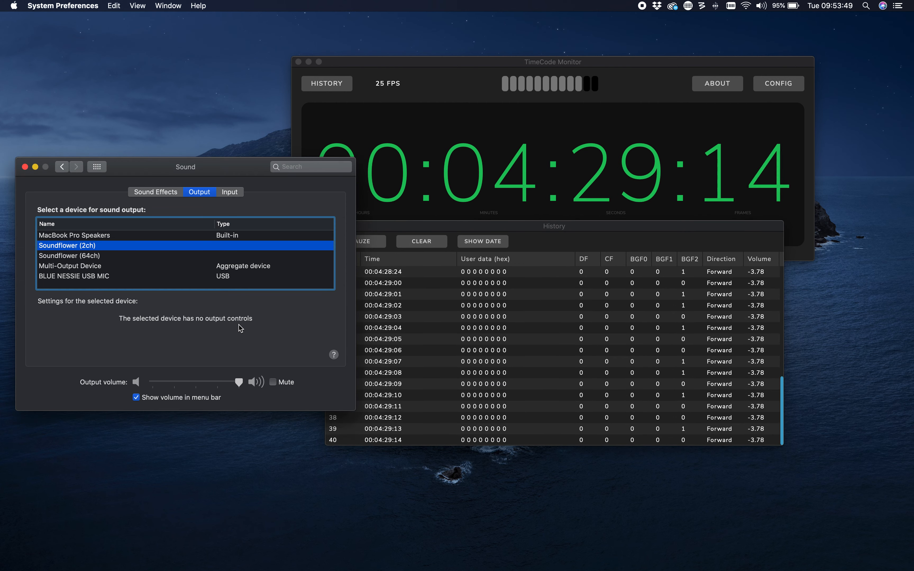
left_click_drag(239, 382, 227, 385)
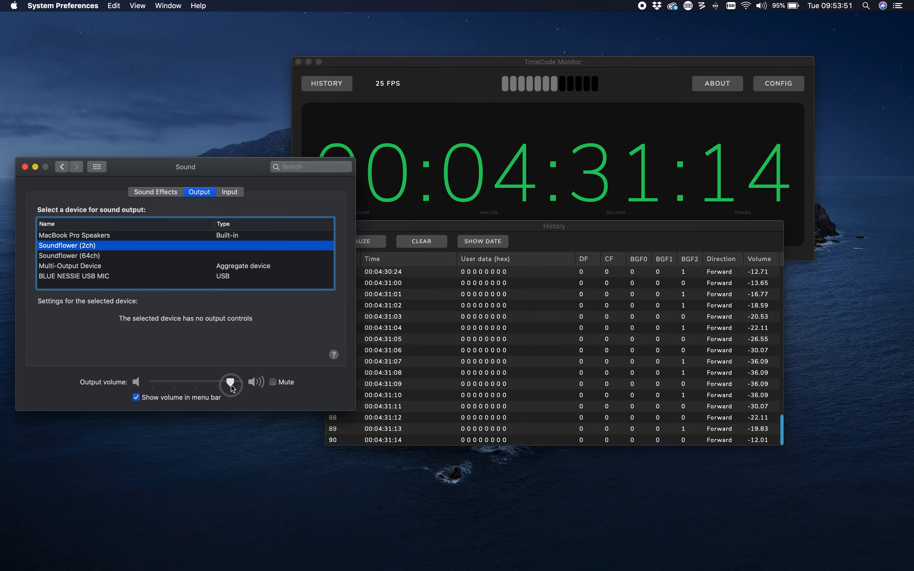